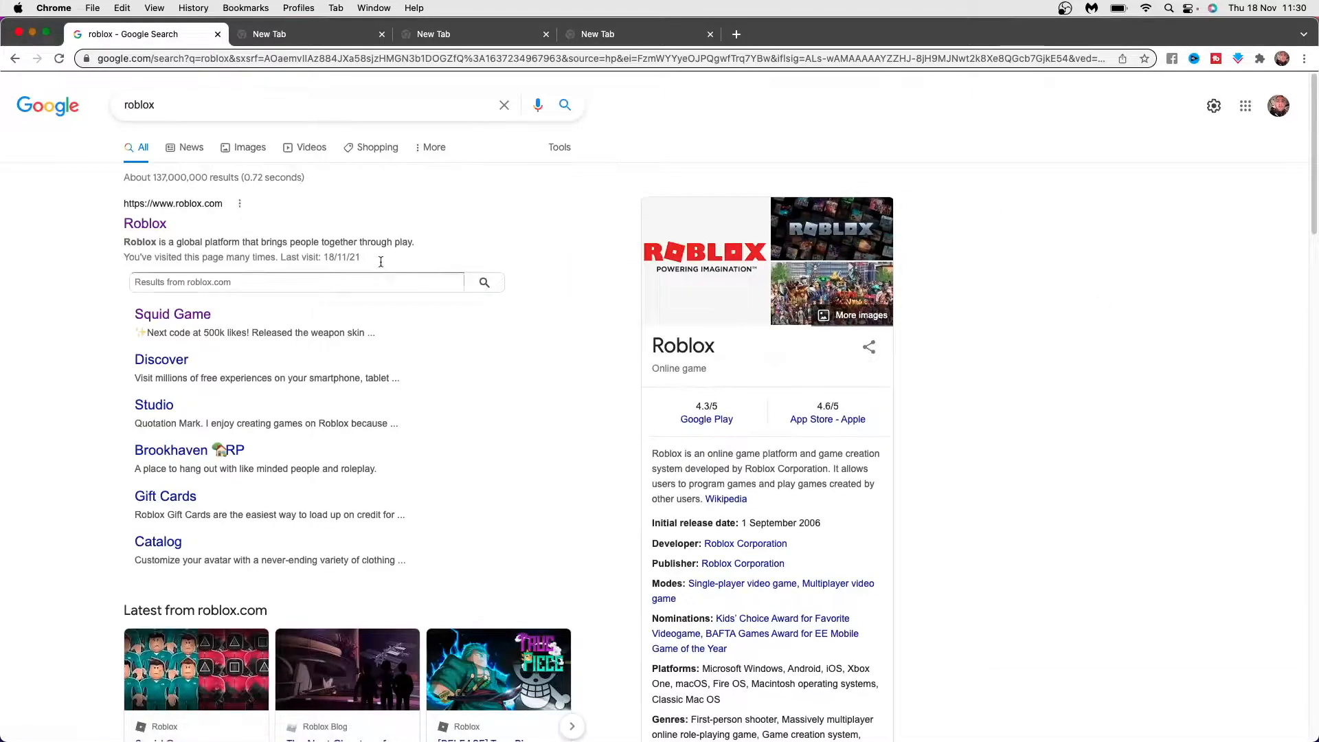
pyautogui.moveTo(146, 228)
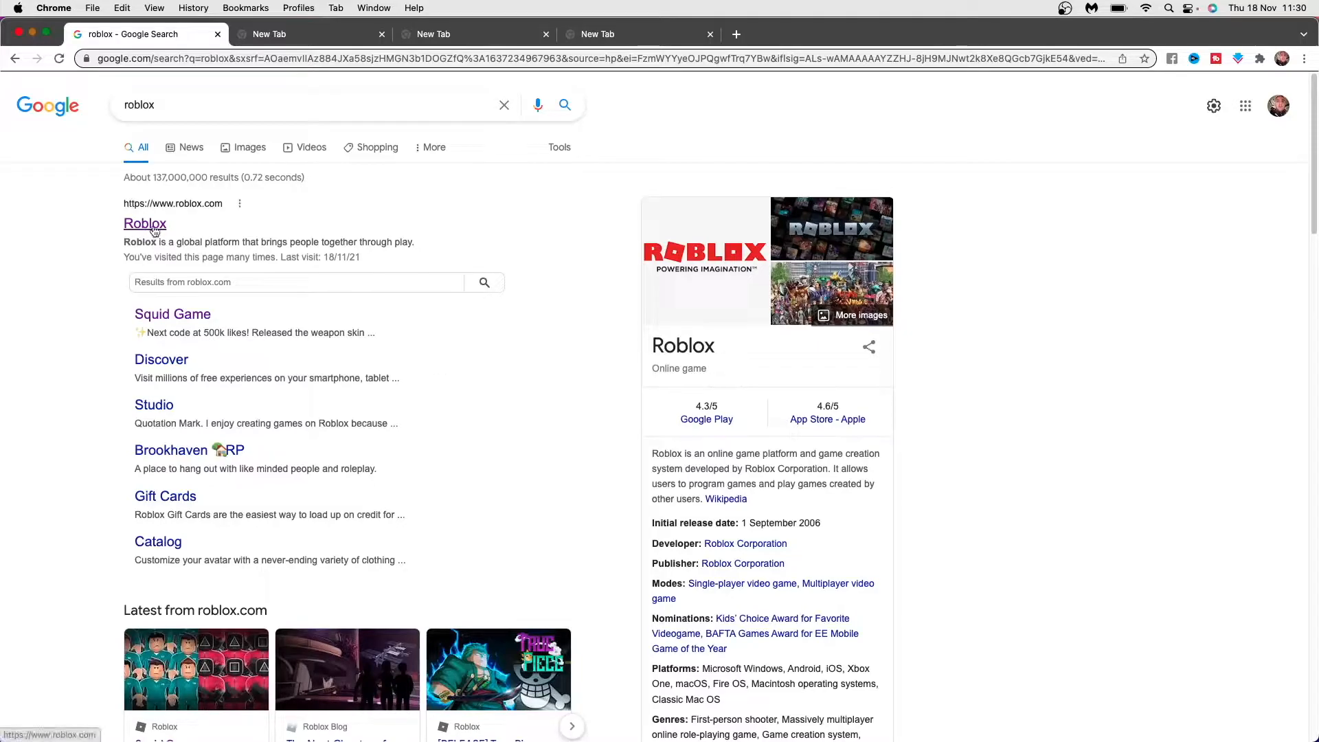
# - Open the official roblox.com site from the Google results for 'roblox'
pyautogui.click(146, 224)
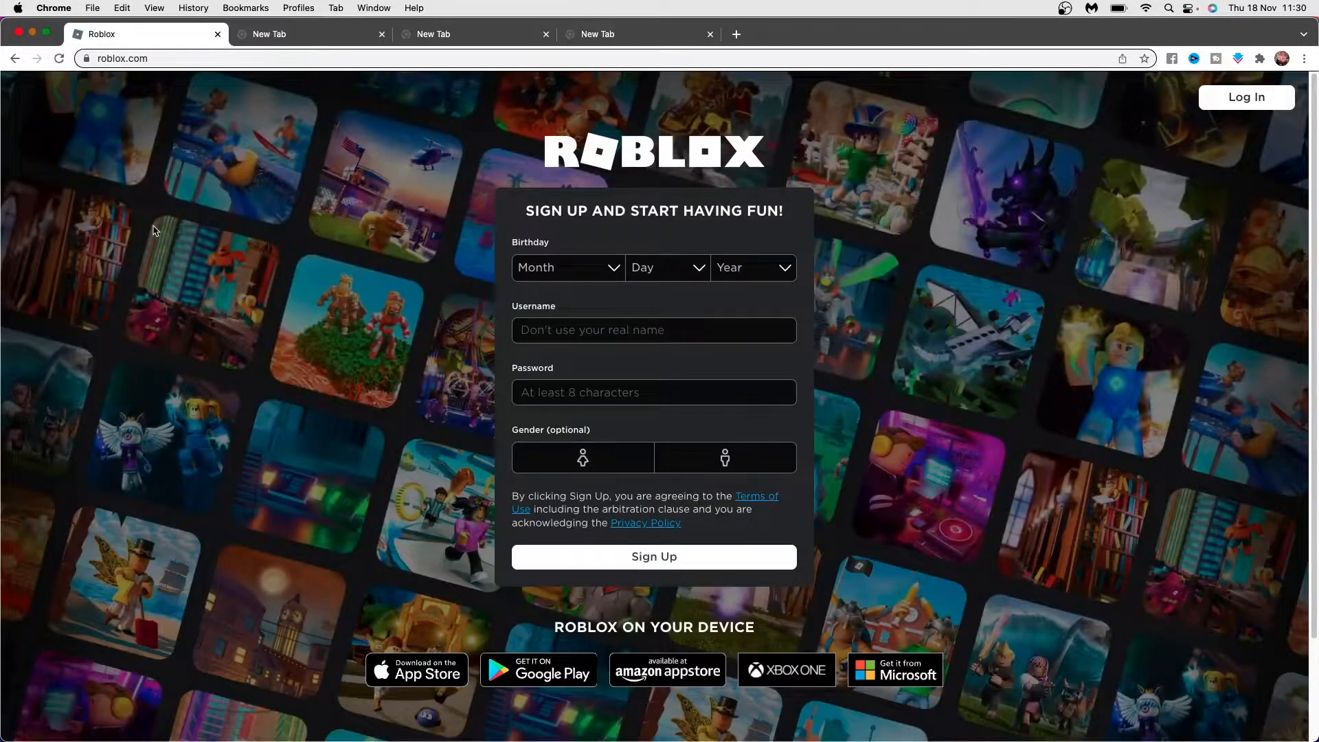
pyautogui.moveTo(189, 225)
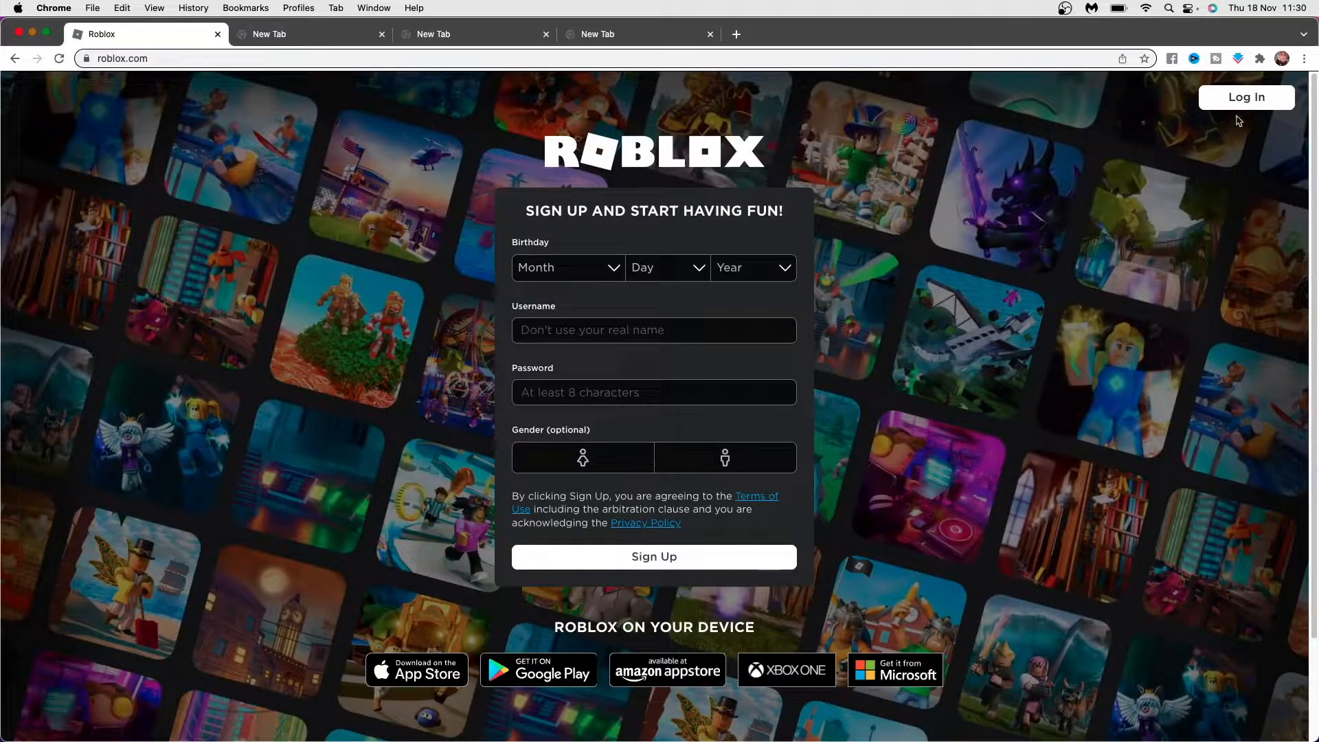
pyautogui.click(1247, 96)
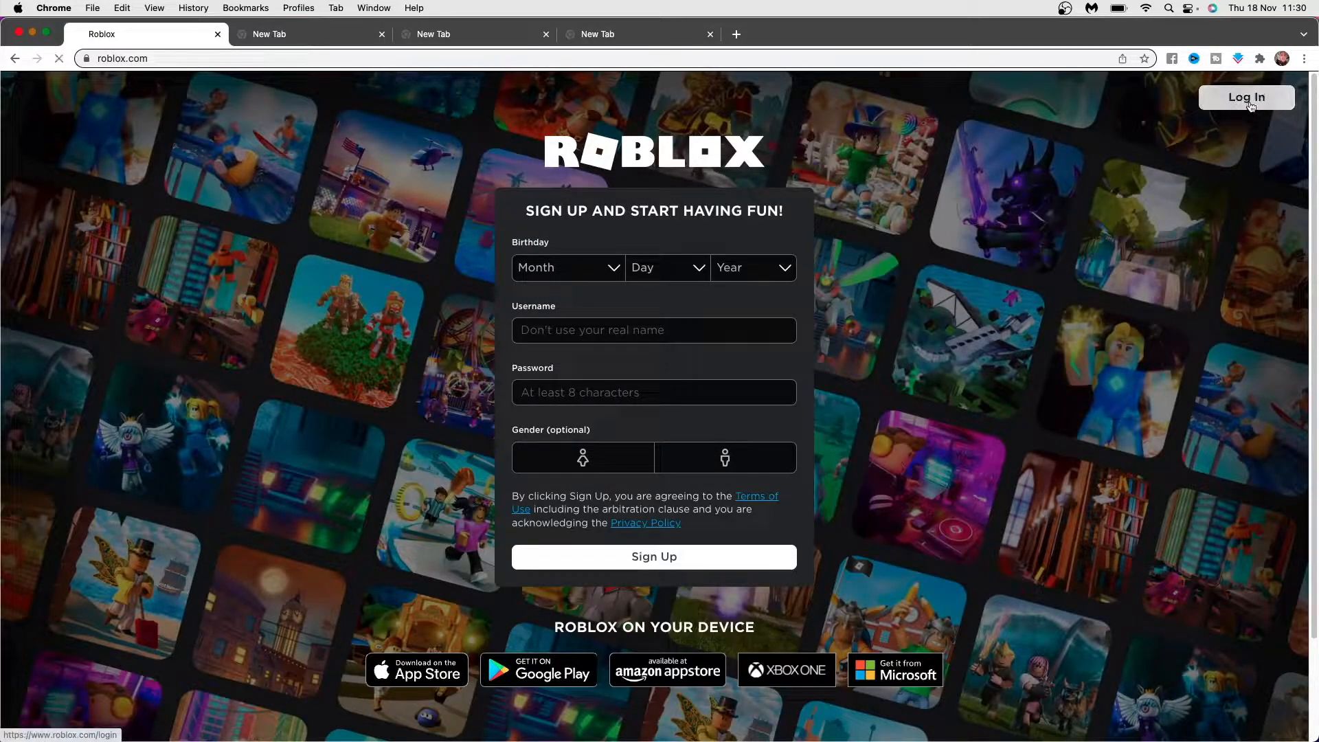
pyautogui.click(1247, 96)
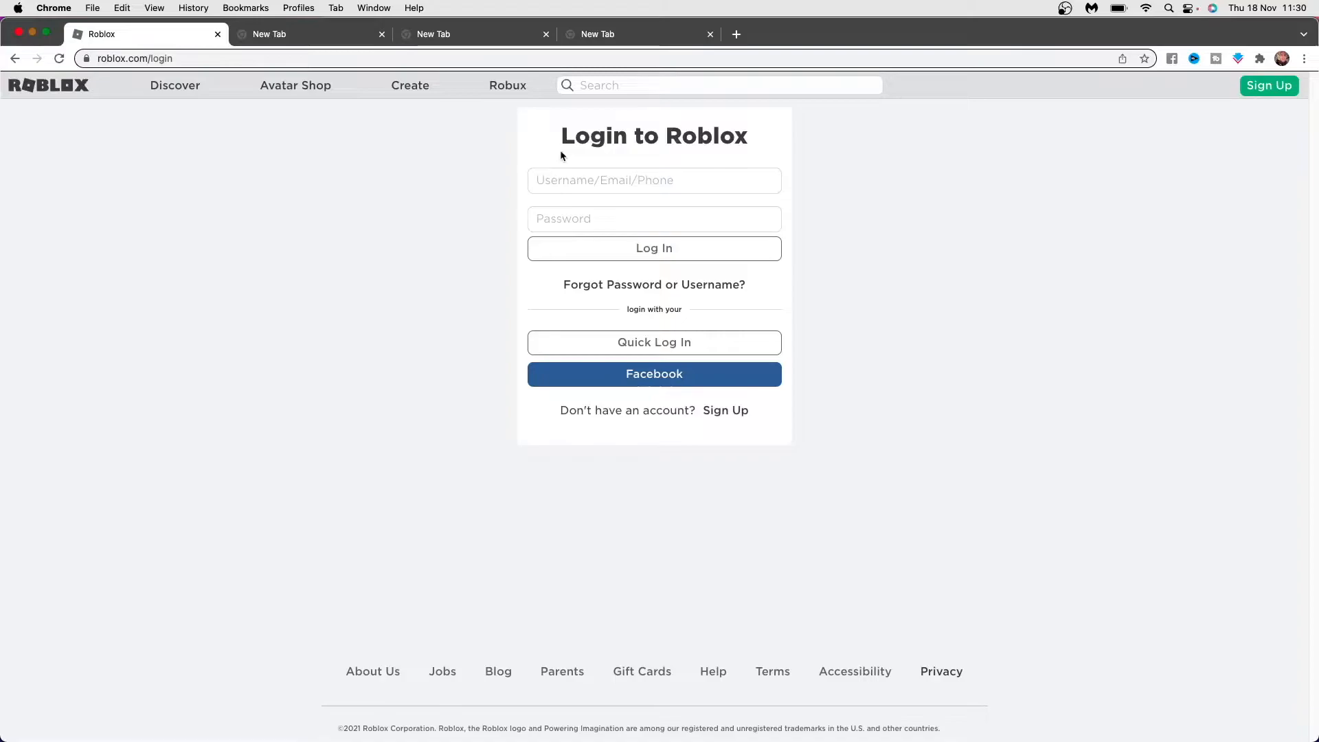
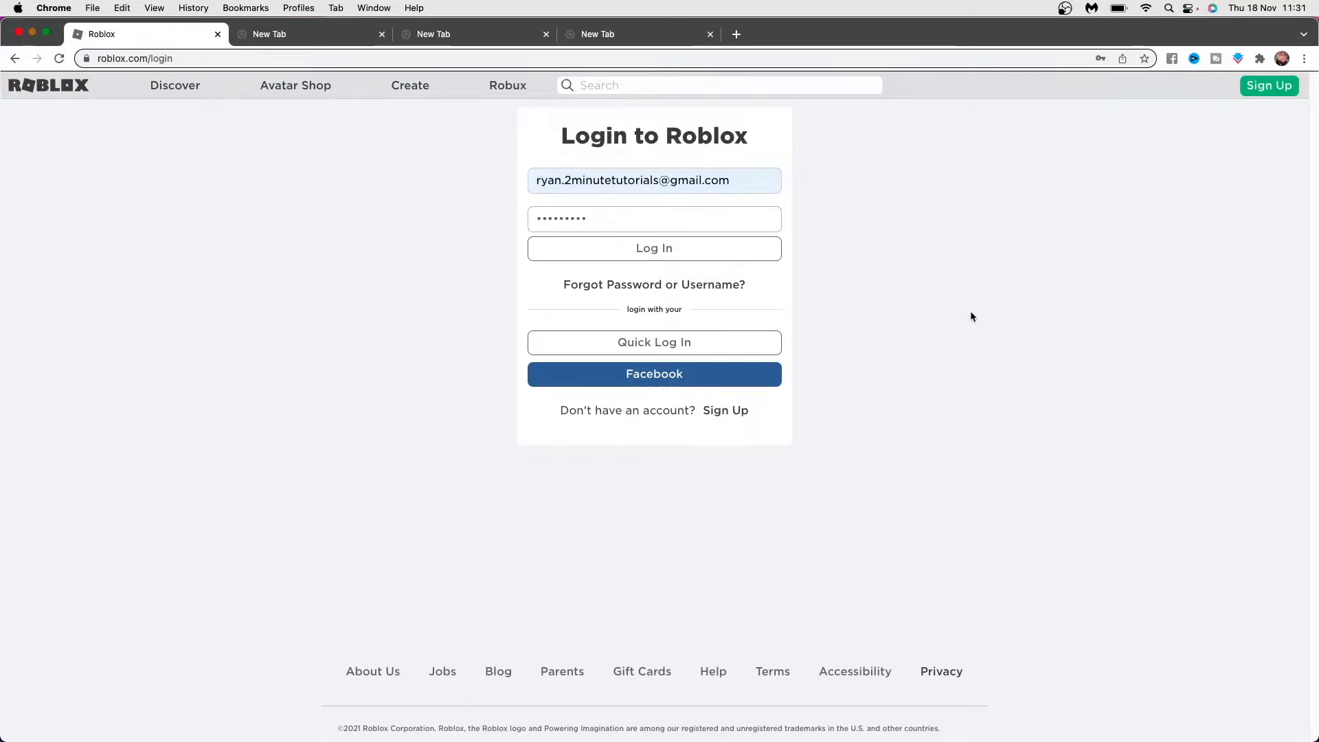
pyautogui.moveTo(741, 278)
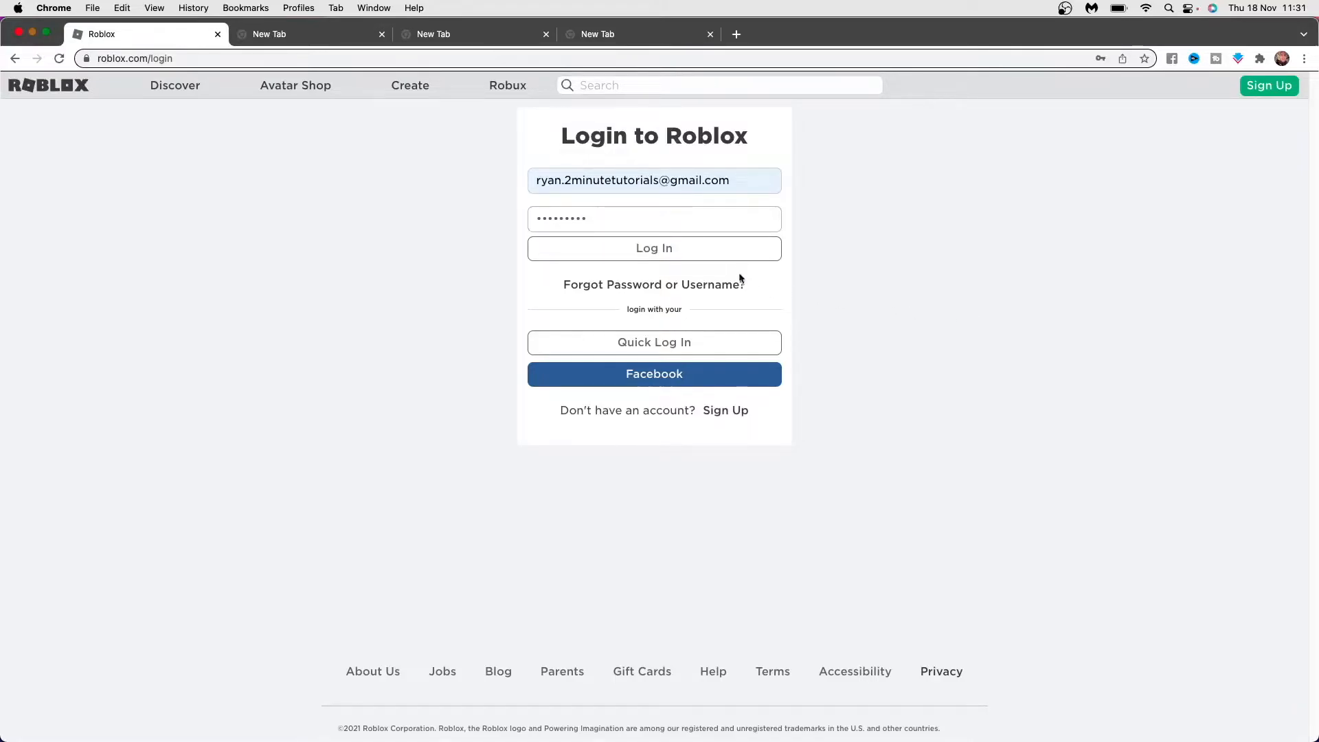
pyautogui.click(654, 248)
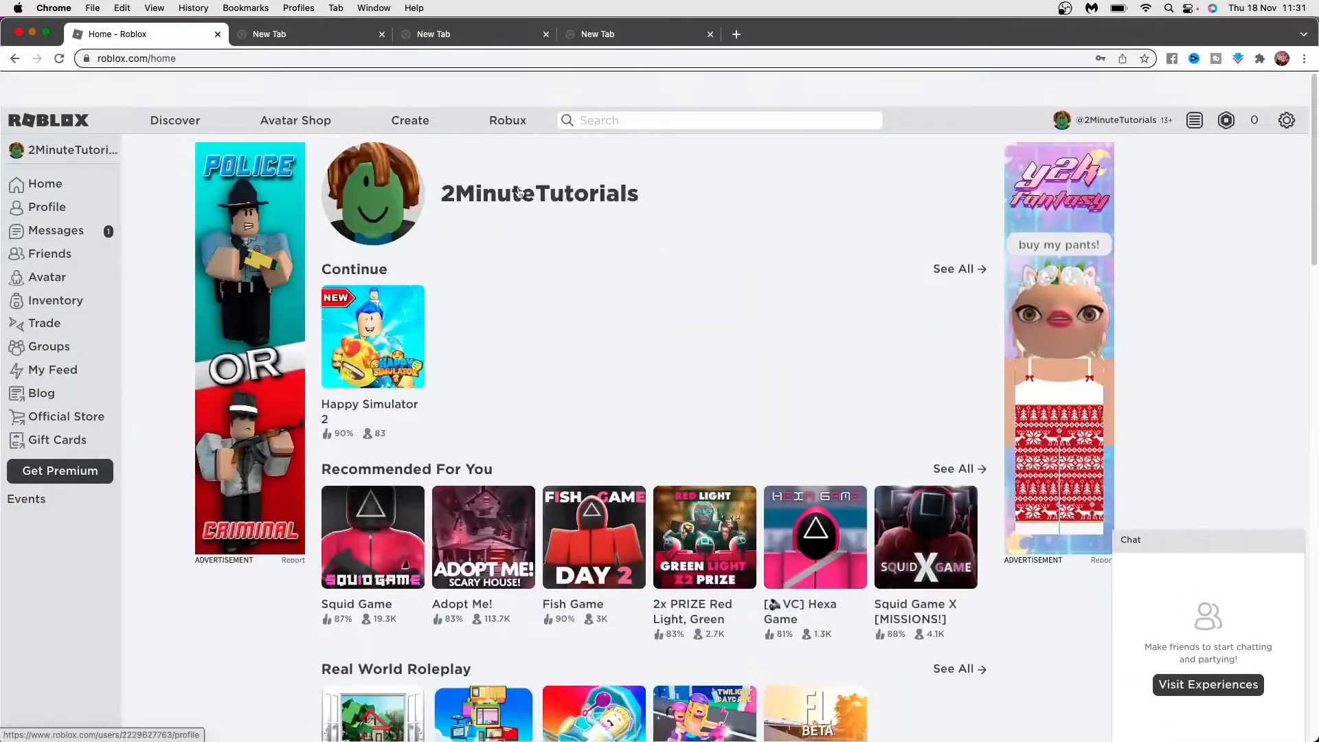
# - Start playing Happy Simulator 2 from Continue and choose Download and Install Roblox
pyautogui.scroll(-3)
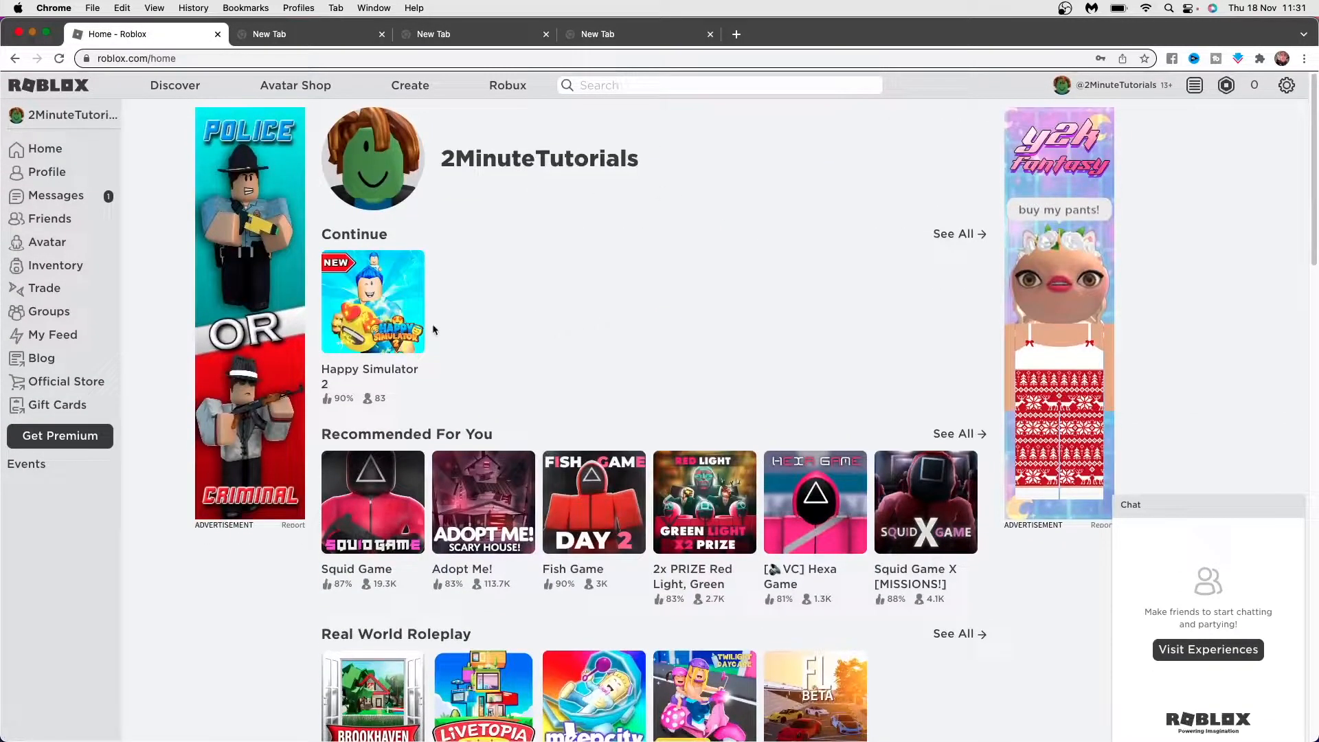
pyautogui.click(372, 301)
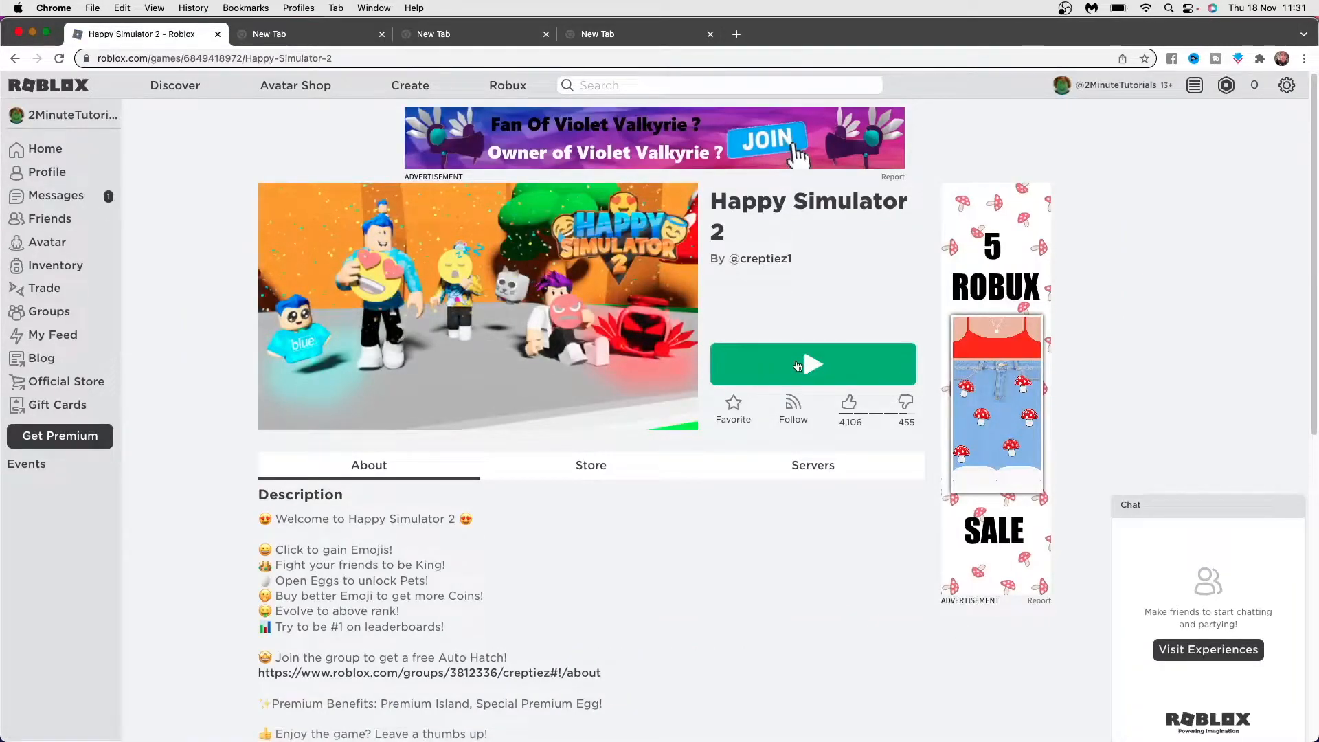
pyautogui.click(813, 364)
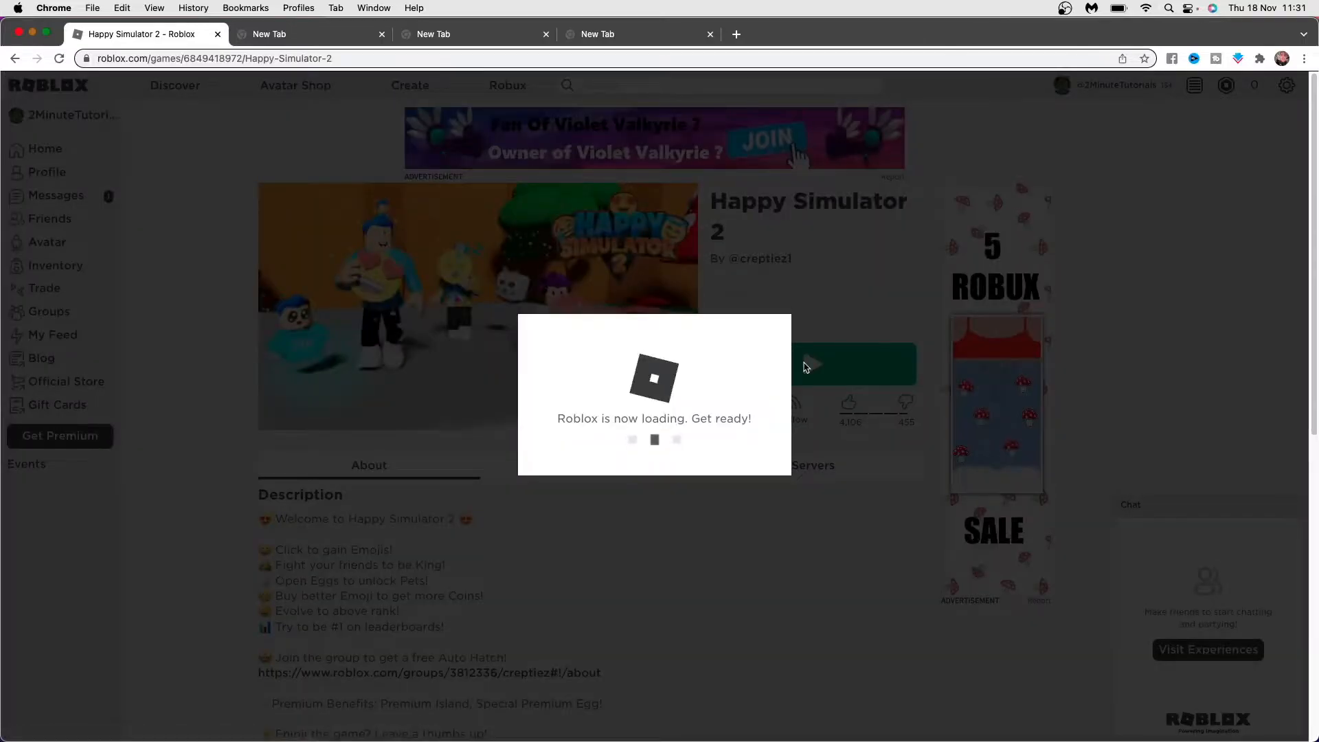
pyautogui.moveTo(740, 544)
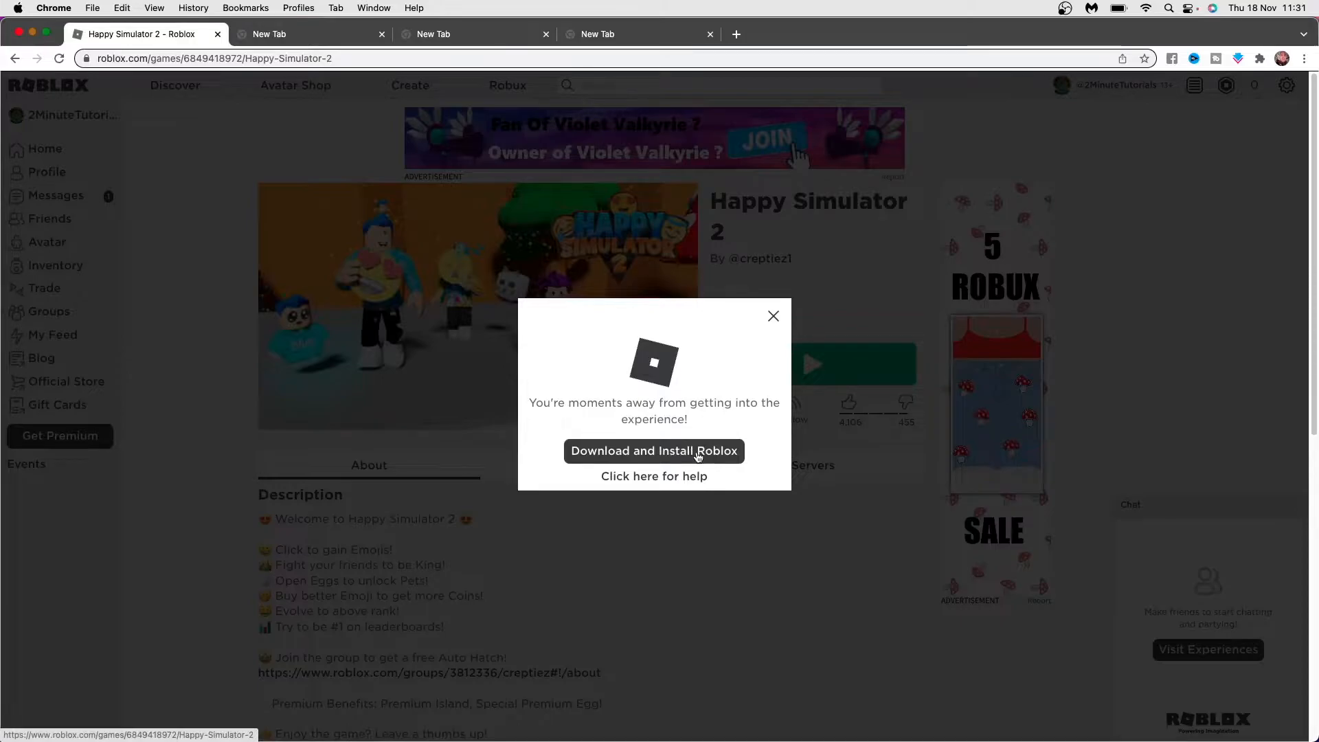
pyautogui.click(654, 451)
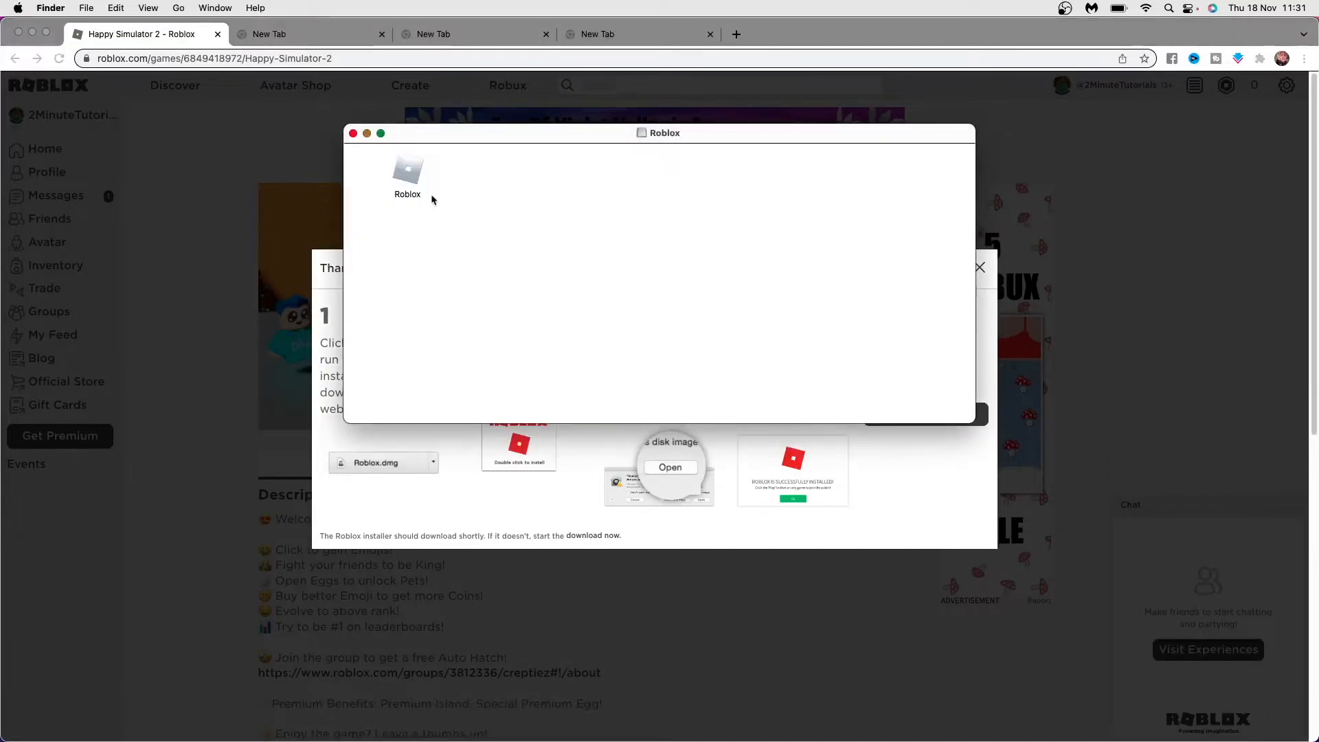
# - Run the Roblox app from the disk image and approve the internet-download warning
pyautogui.click(407, 171)
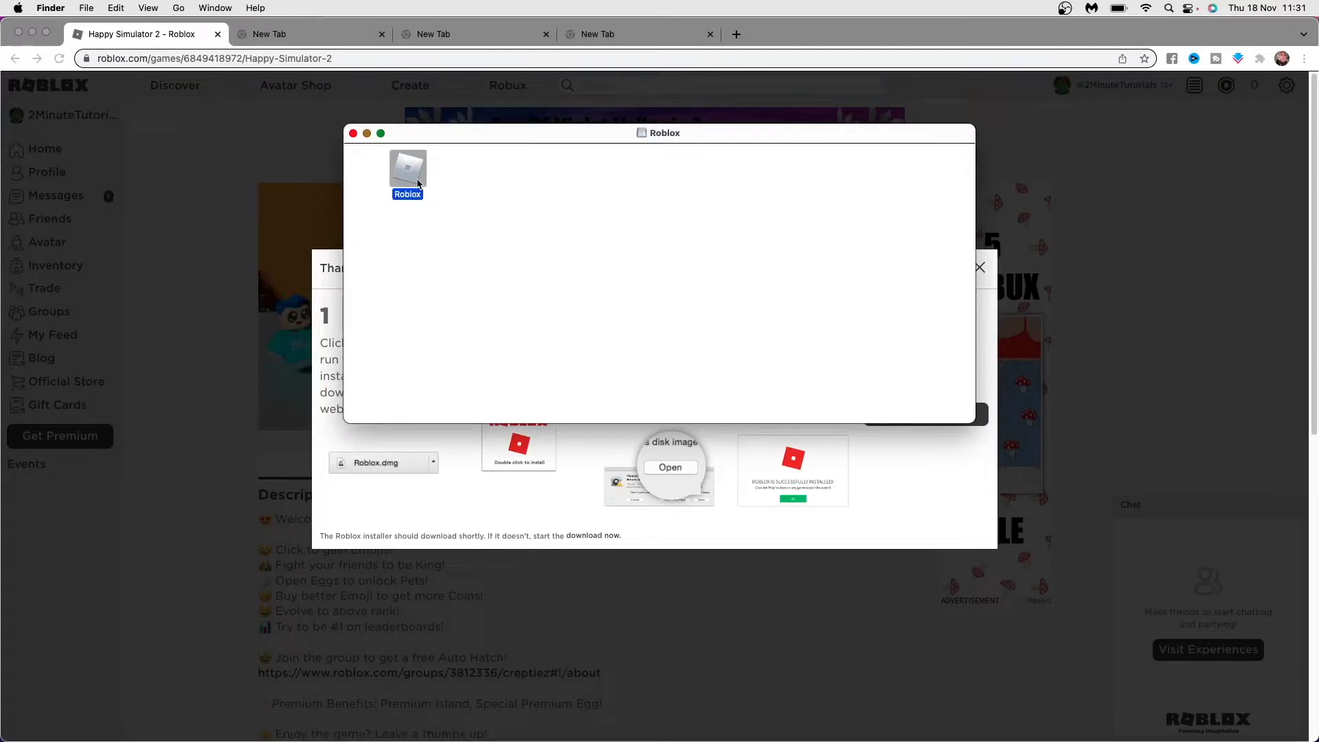
pyautogui.doubleClick(407, 167)
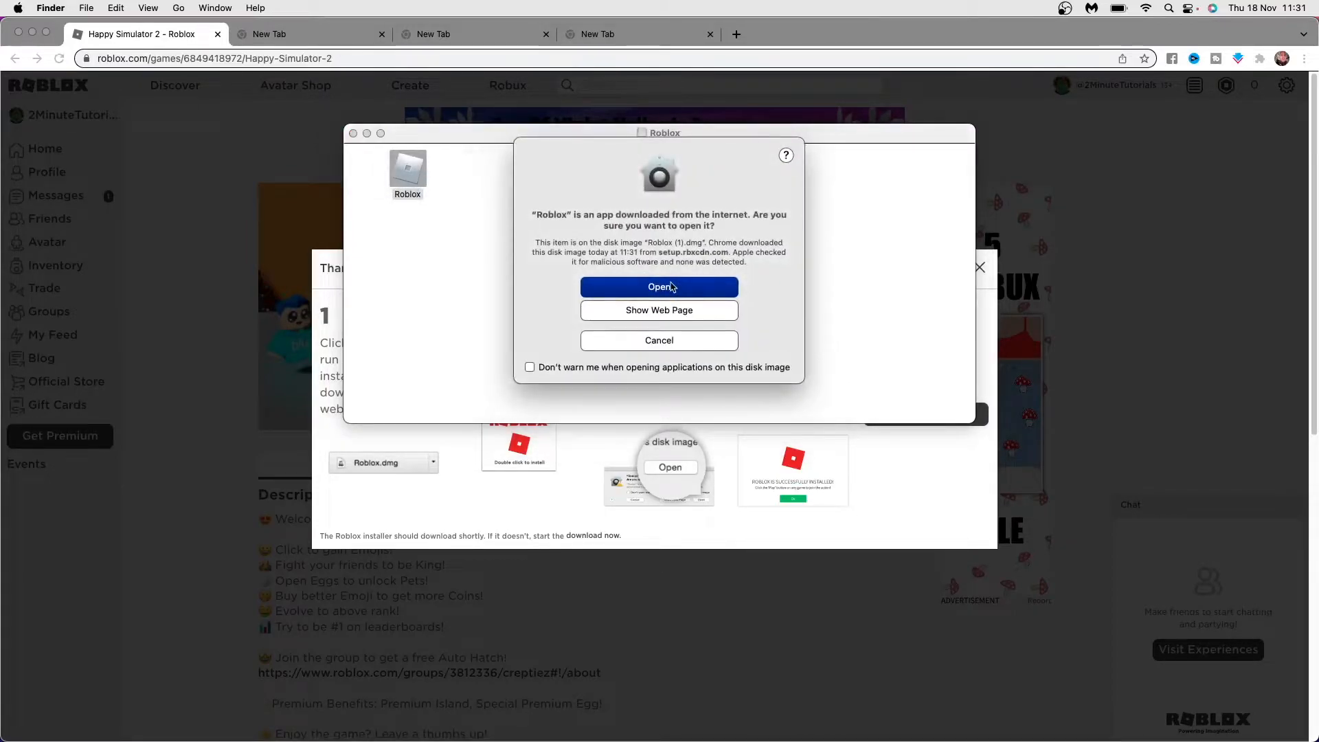
pyautogui.click(659, 286)
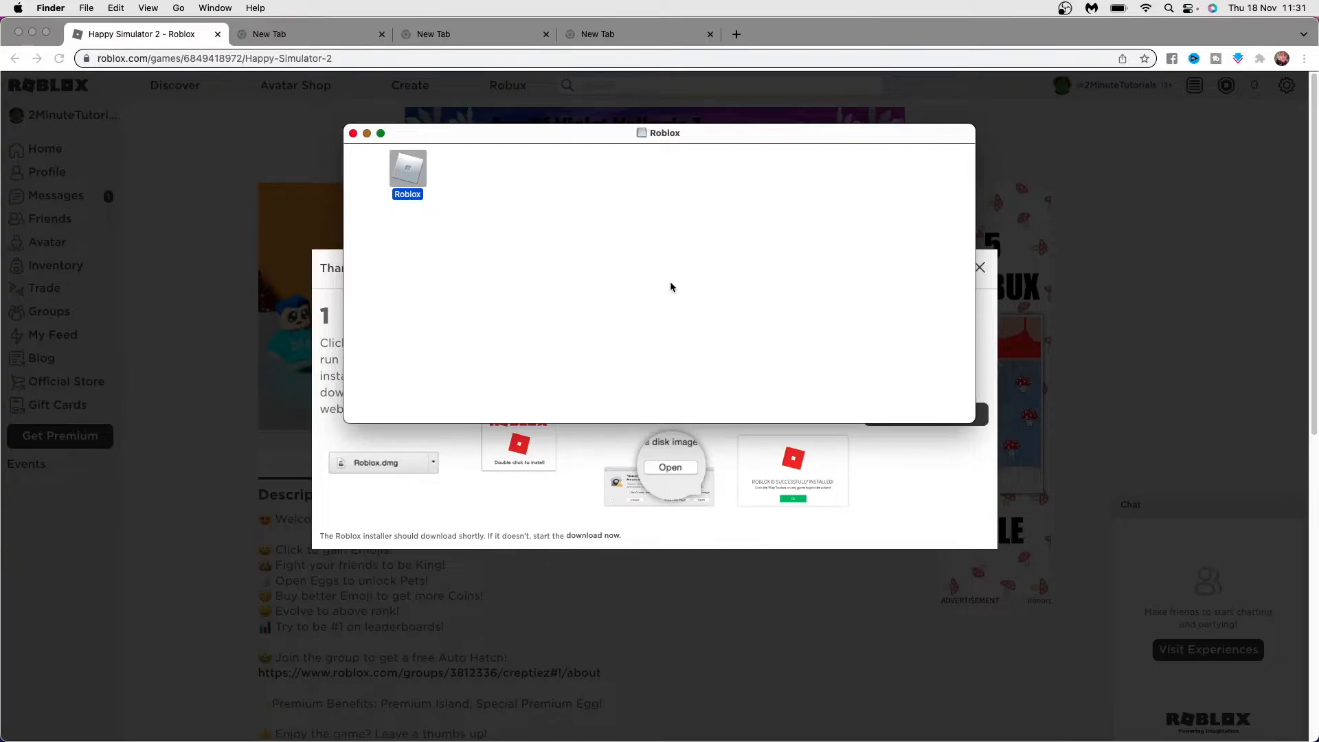
# - Run the Roblox installer to completion and acknowledge the success message with OK
pyautogui.doubleClick(407, 166)
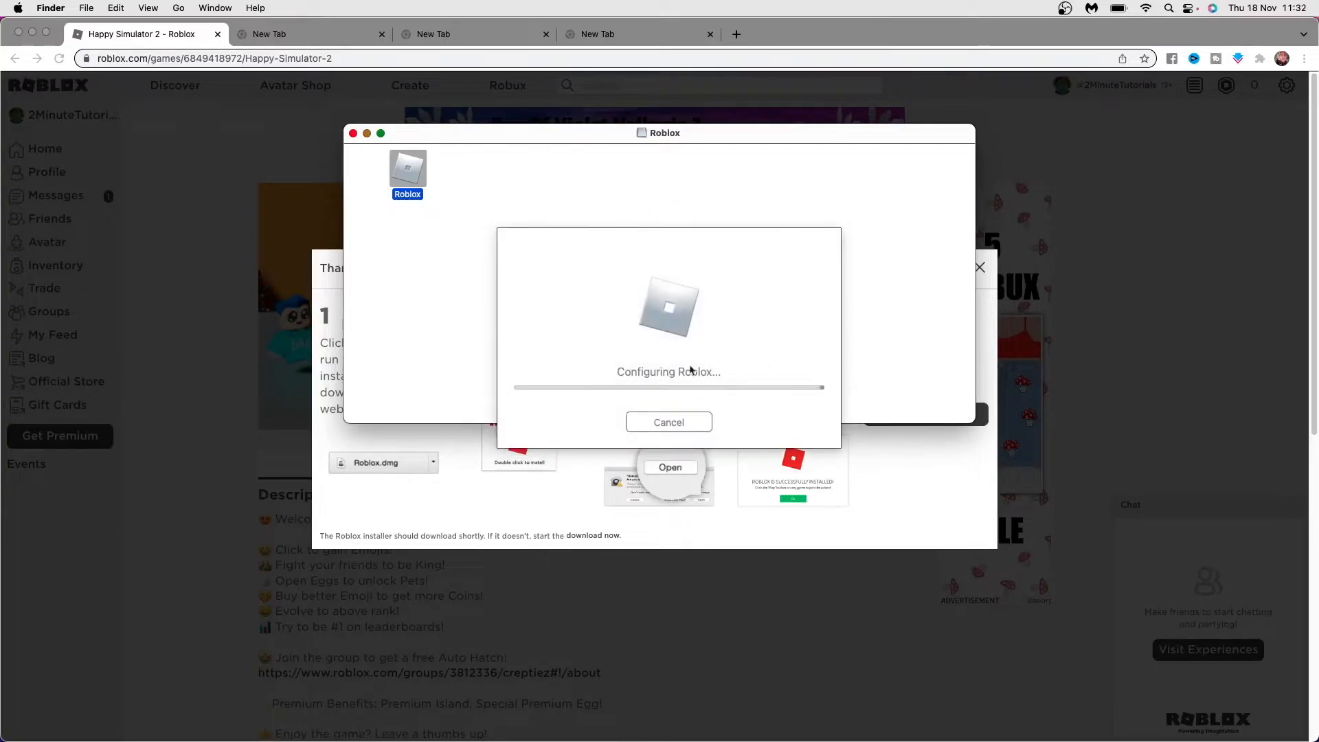
pyautogui.moveTo(525, 227)
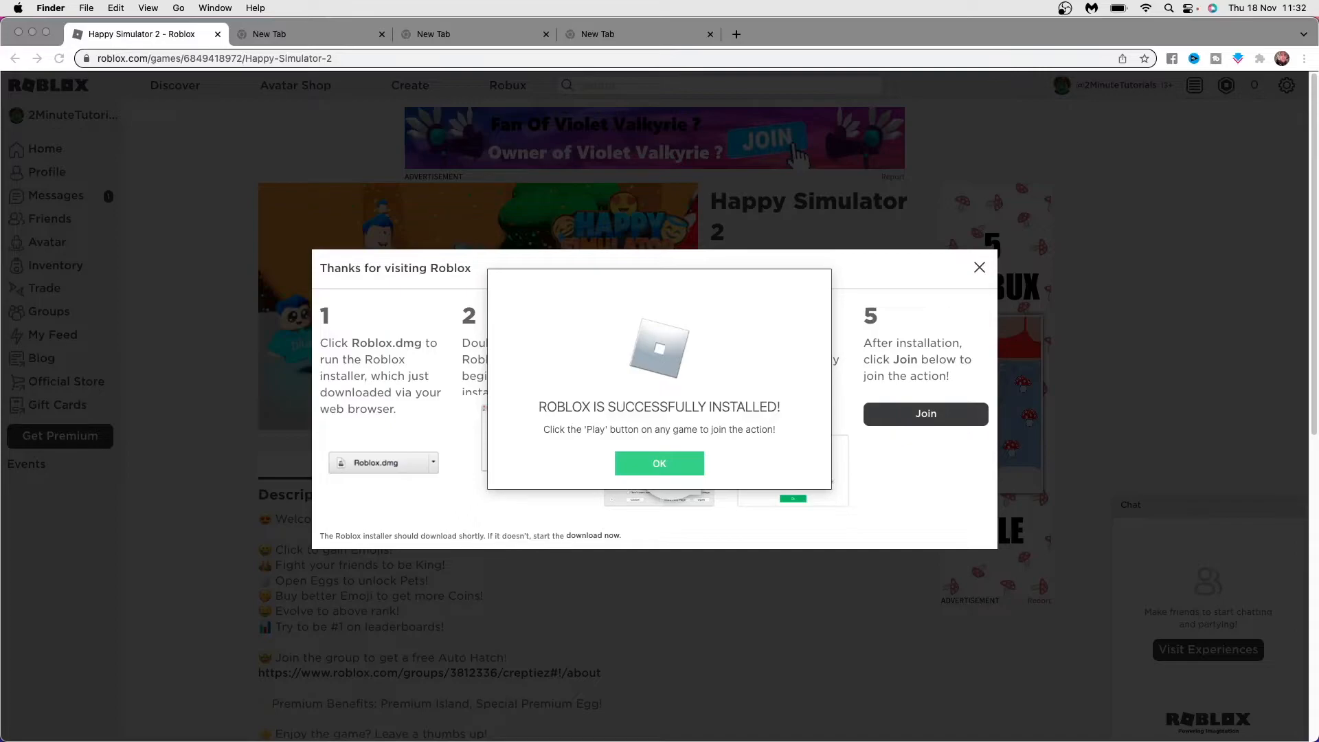
pyautogui.moveTo(541, 520)
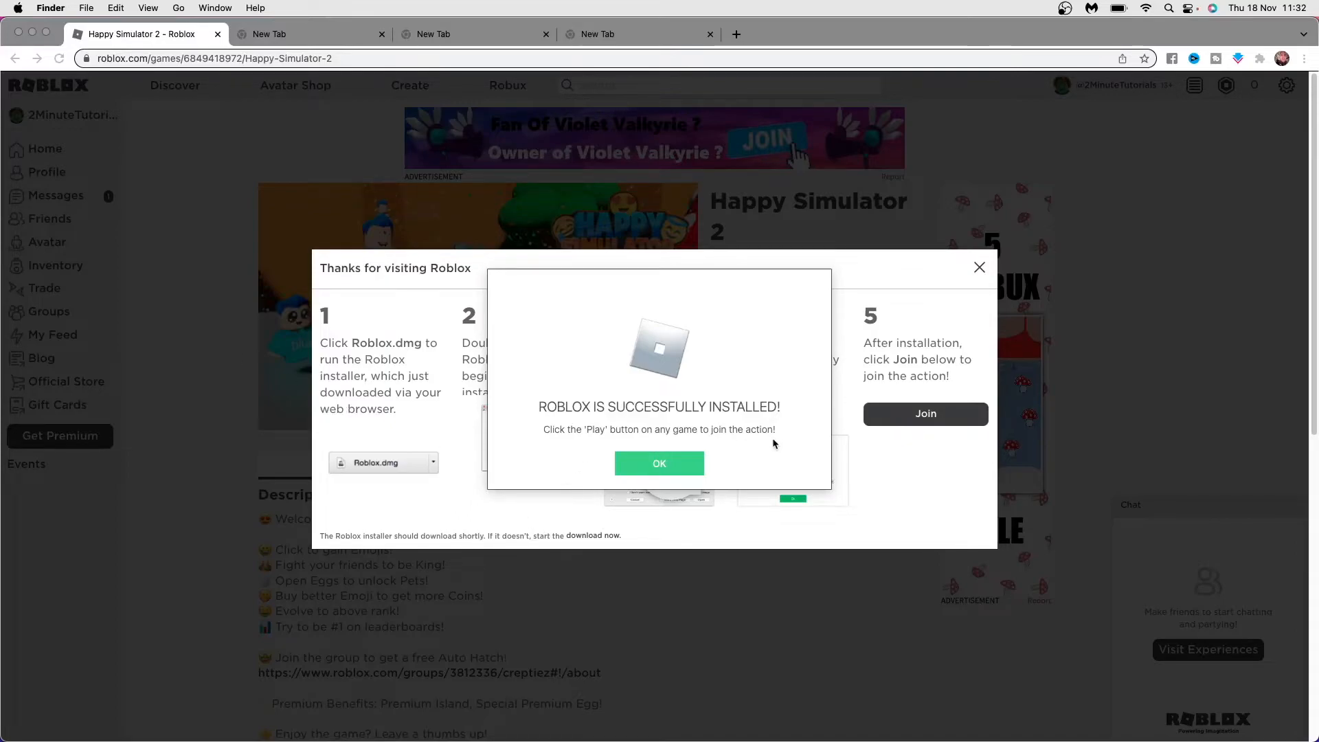
pyautogui.moveTo(665, 467)
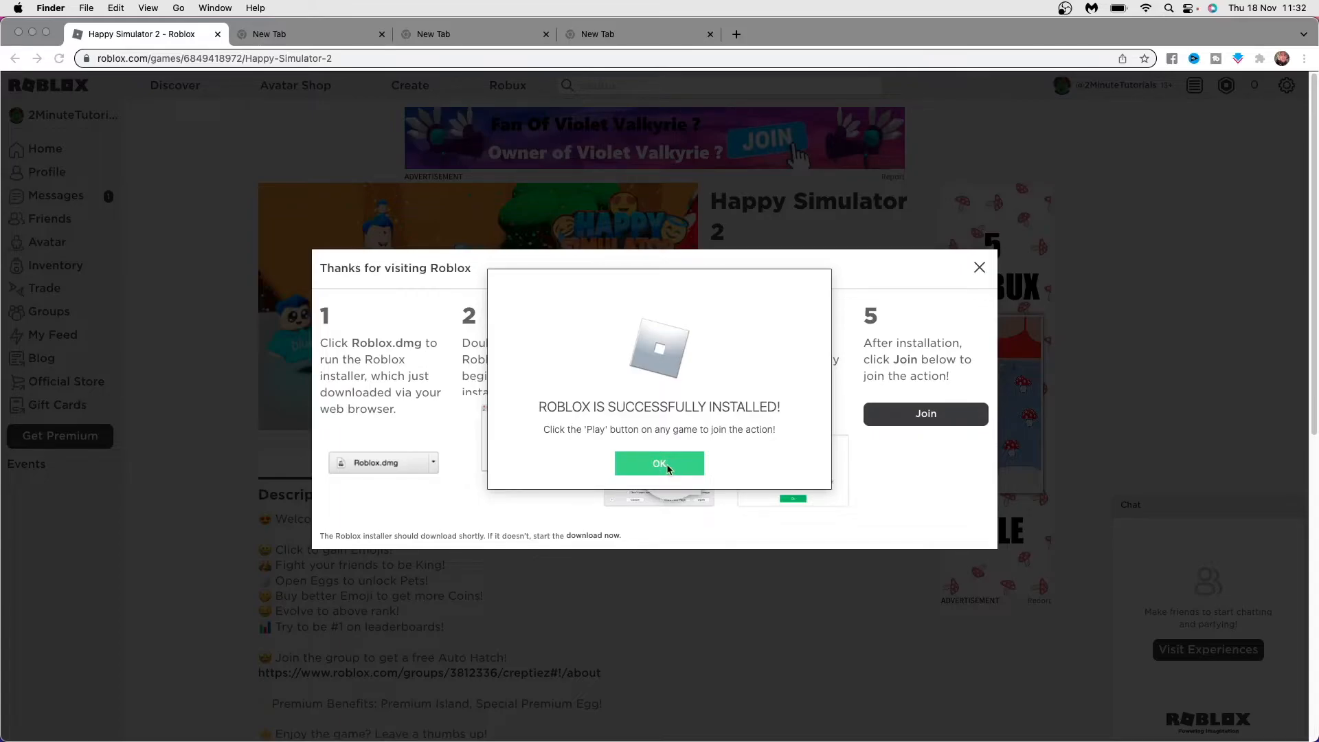
pyautogui.click(660, 463)
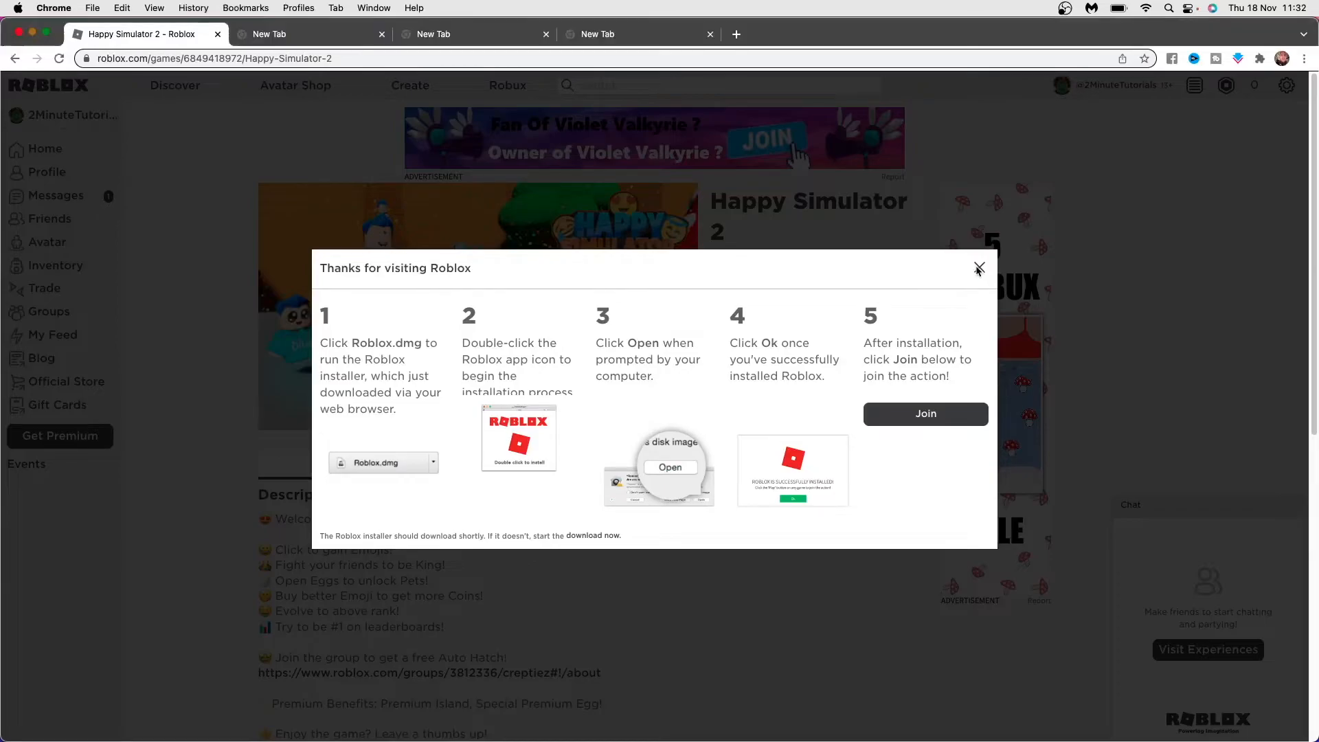
# - Play Happy Simulator 2 via Open Roblox and make the player window full screen
pyautogui.click(978, 268)
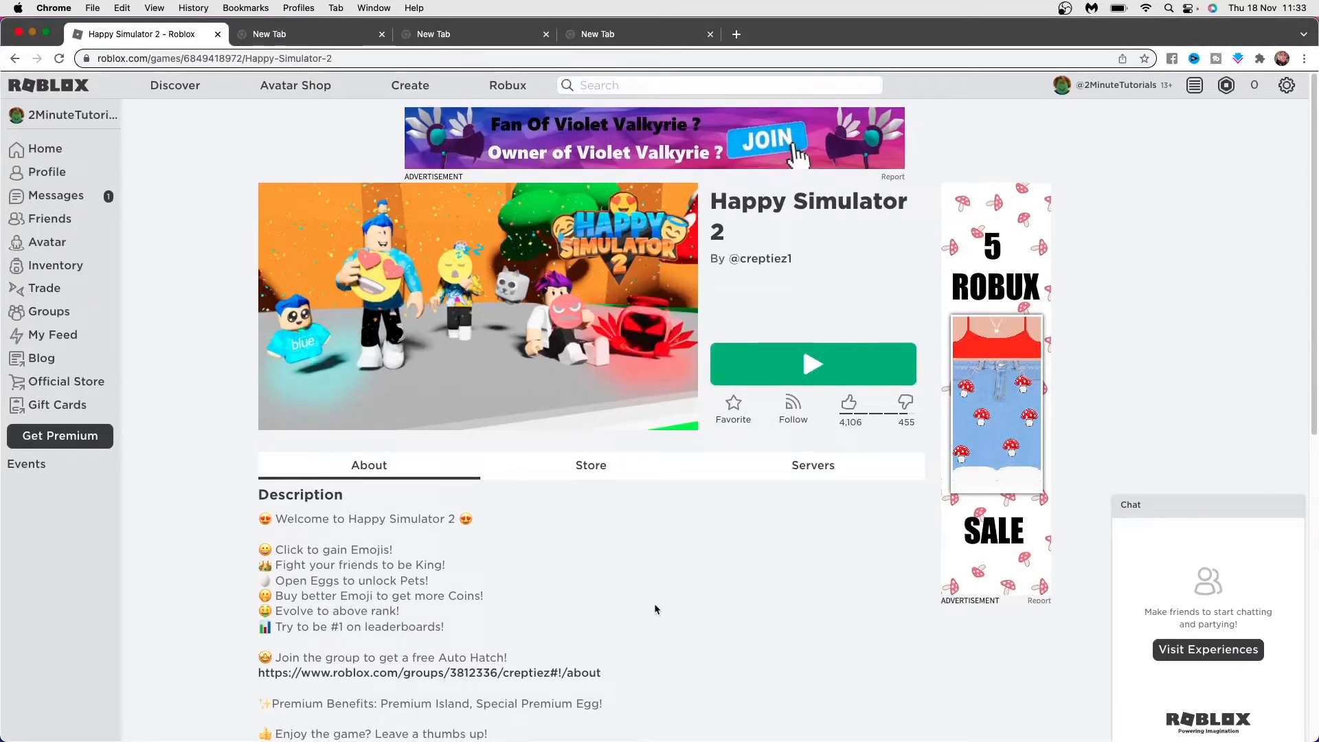
pyautogui.moveTo(548, 441)
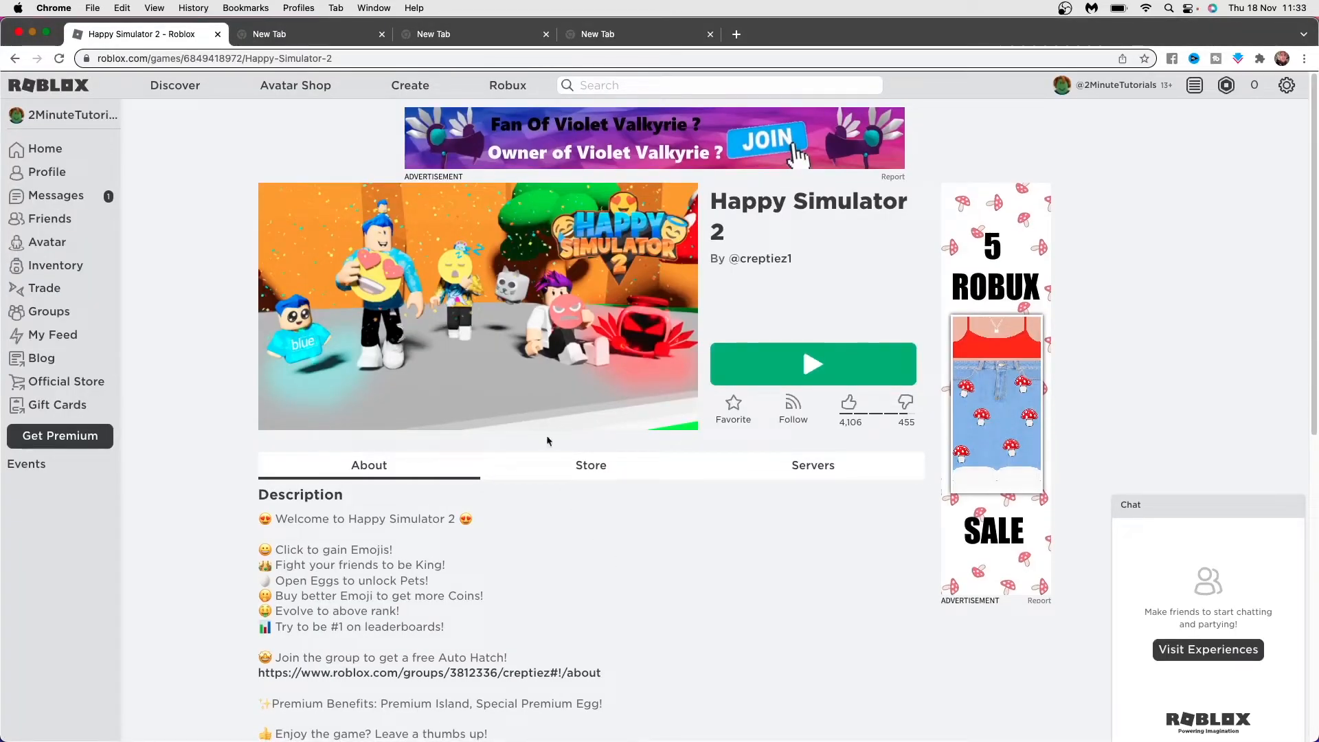
pyautogui.click(814, 364)
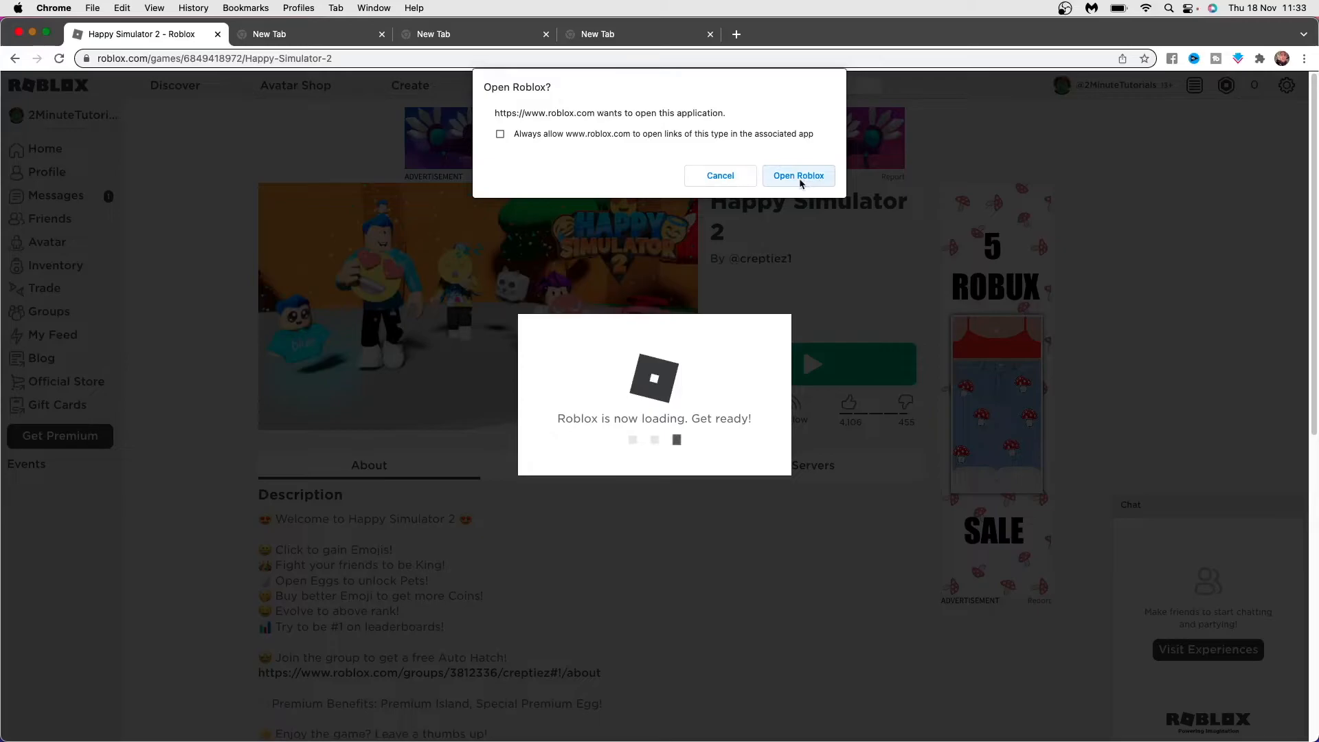
pyautogui.click(798, 175)
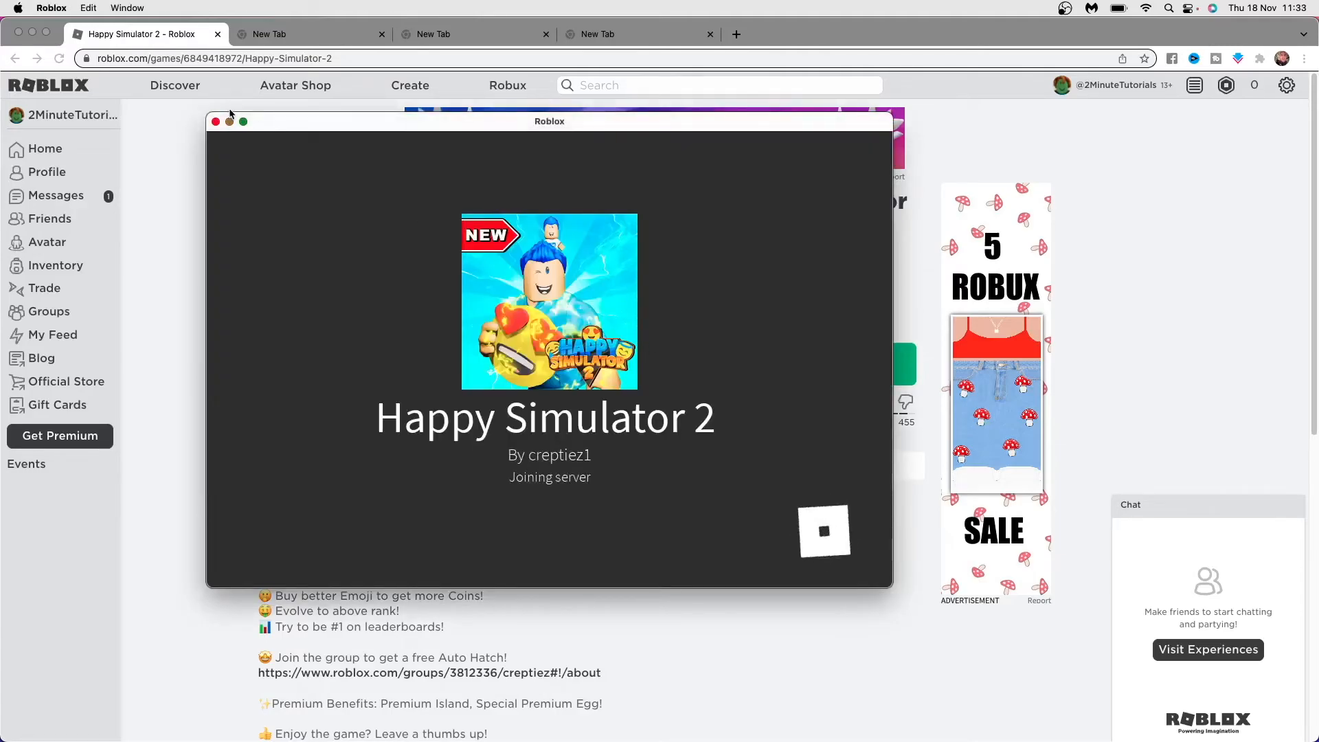
pyautogui.click(242, 121)
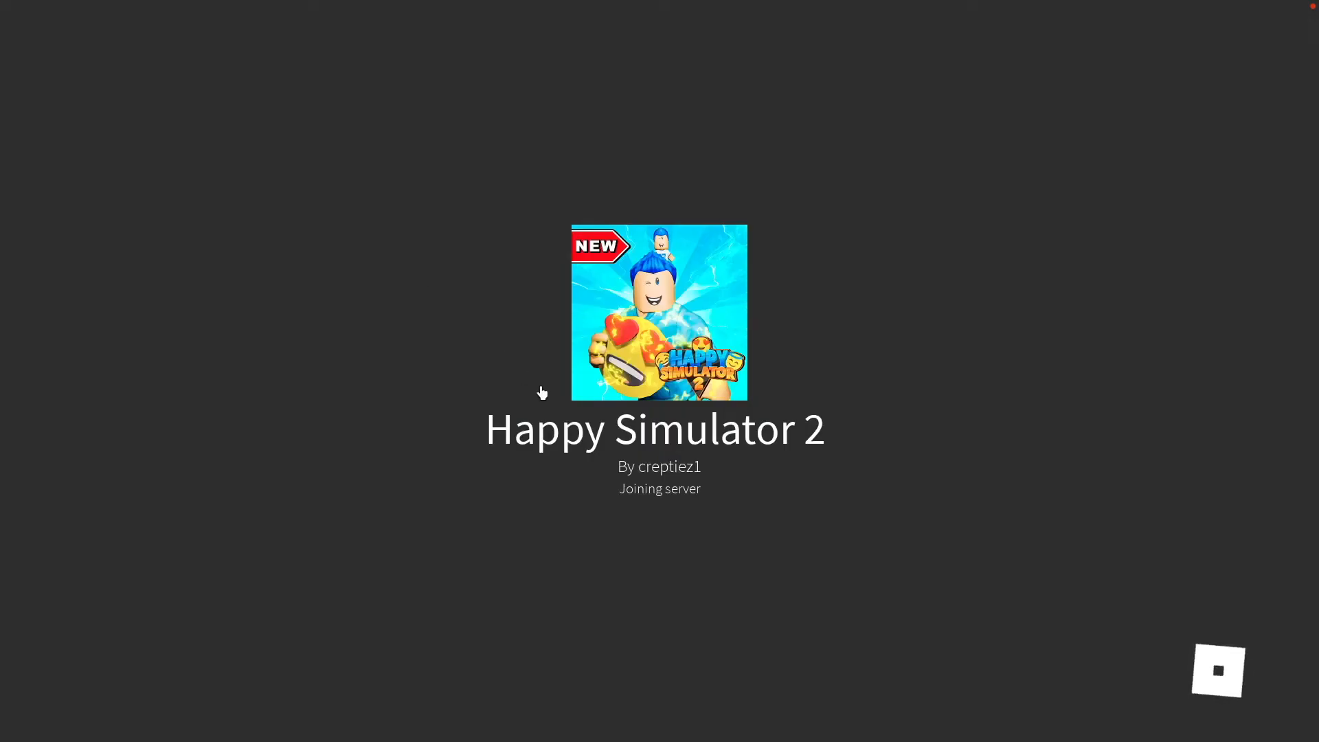